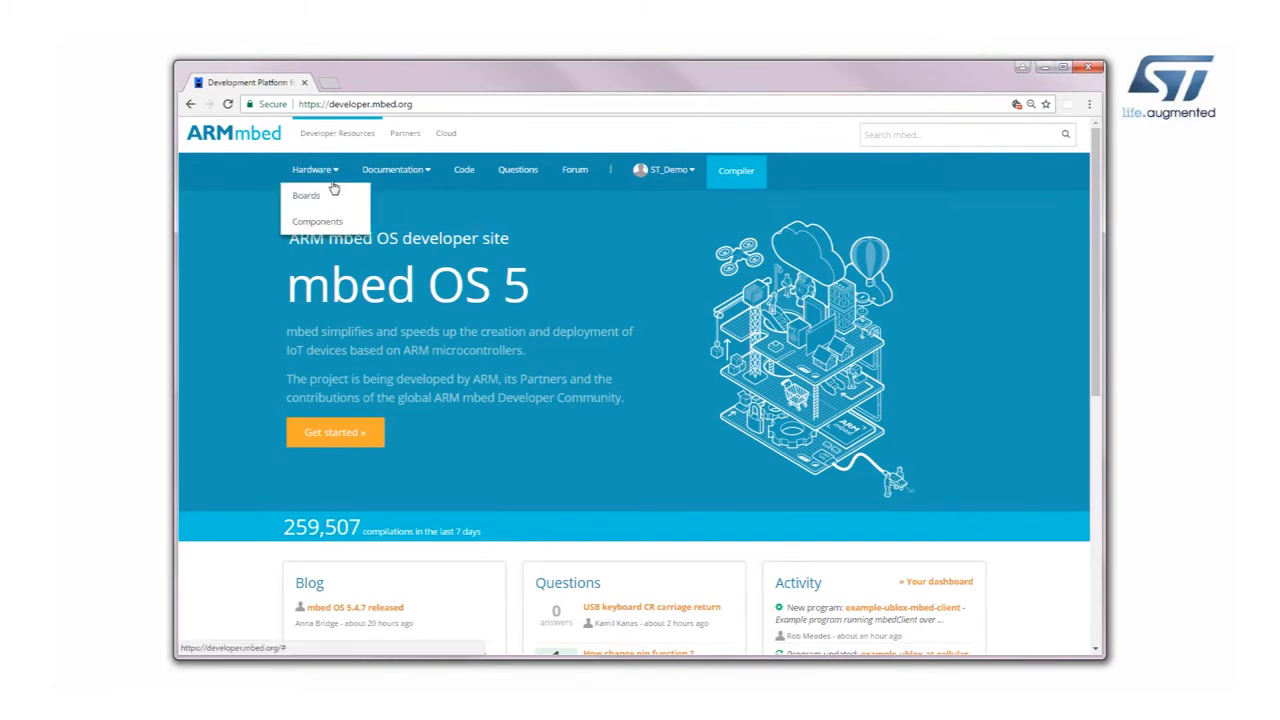
Step: Go to Hardware > Components and scroll down to the Sensors categories
{"action": "left_click", "coordinate": [317, 221]}
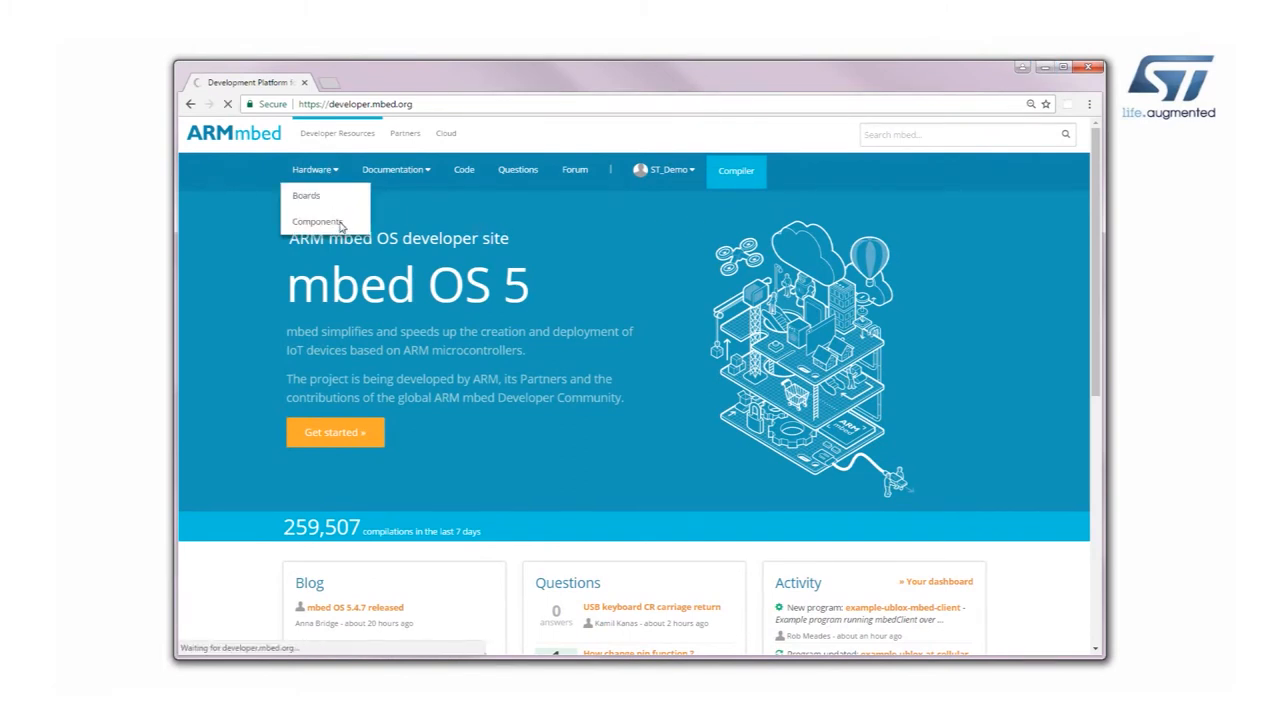
{"action": "left_click", "coordinate": [318, 221]}
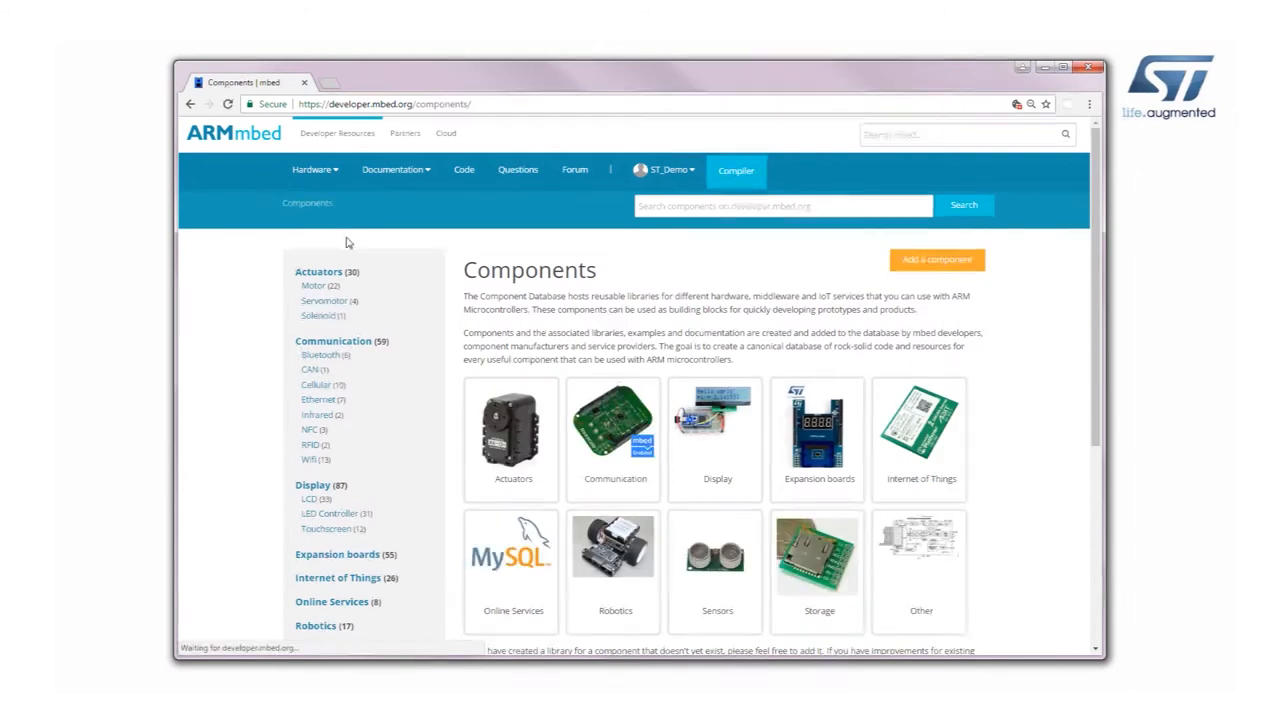
{"action": "scroll", "scroll_direction": "down", "scroll_amount": 3}
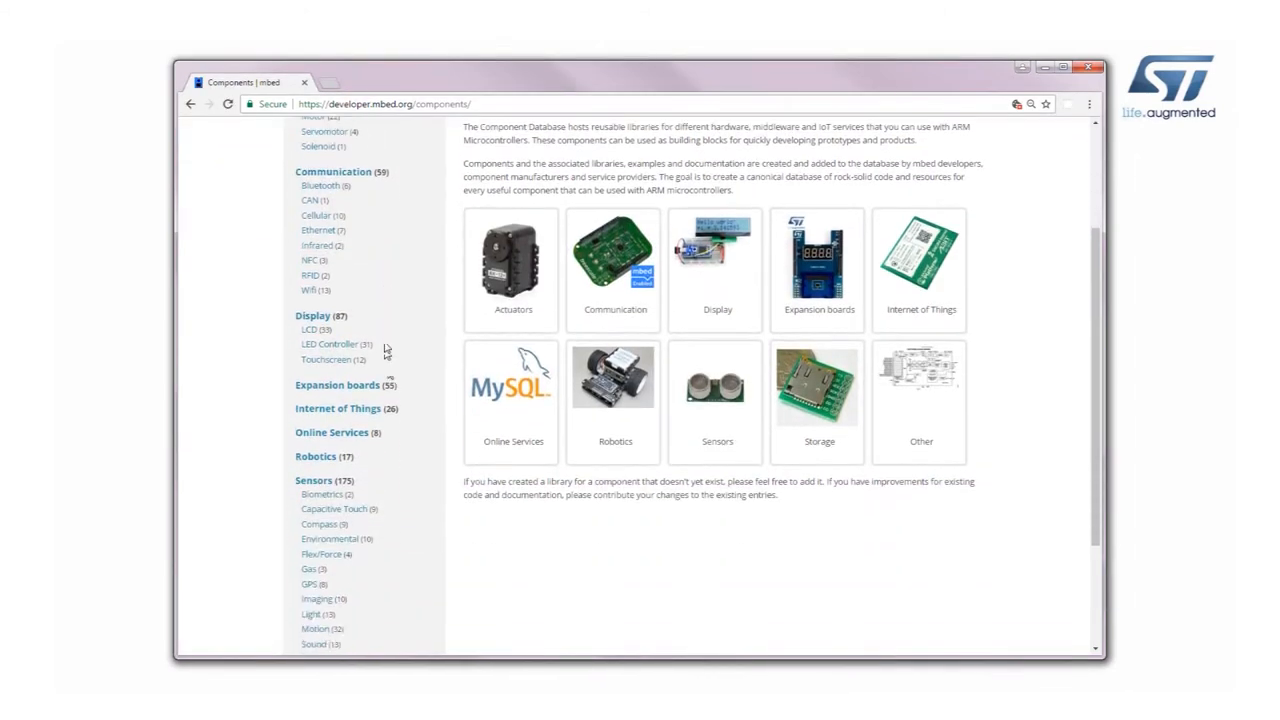
{"action": "scroll", "scroll_direction": "down", "scroll_amount": 3}
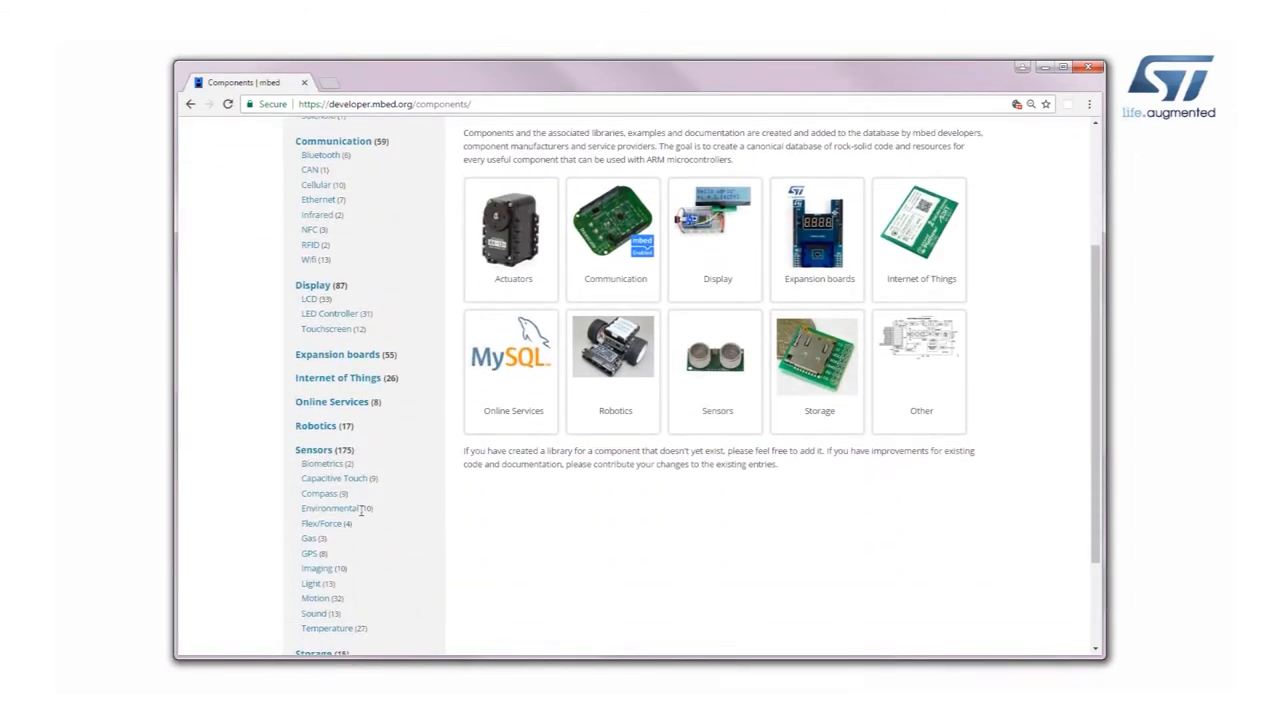
Step: Open the X-NUCLEO-IKS01A1 component page from Sensors > Environmental
{"action": "left_click", "coordinate": [328, 508]}
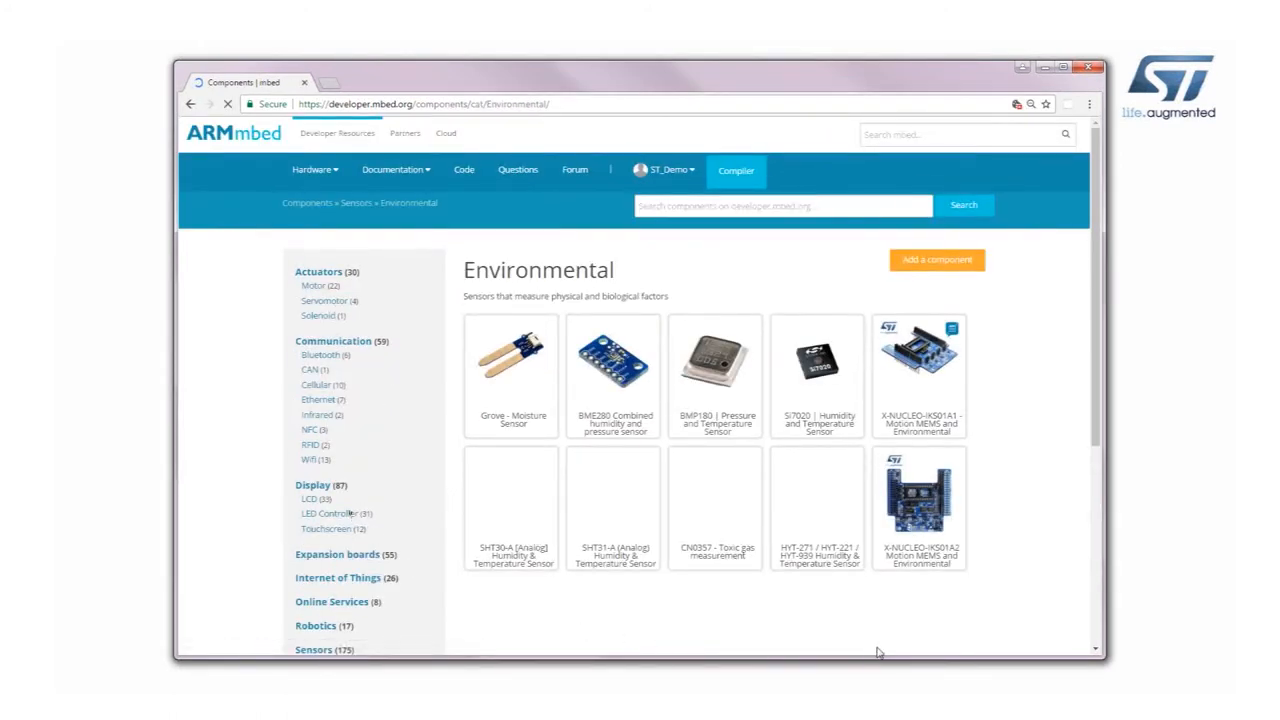
{"action": "mouse_move", "coordinate": [918, 375]}
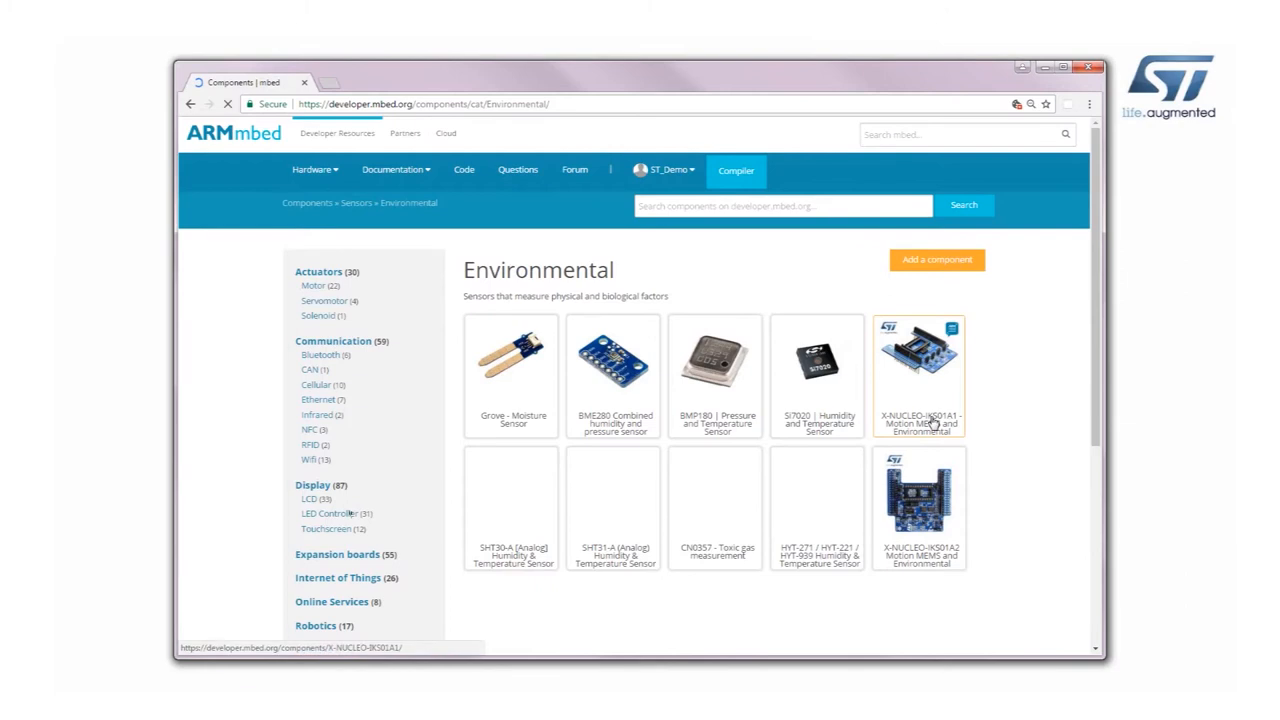
{"action": "left_click", "coordinate": [917, 375]}
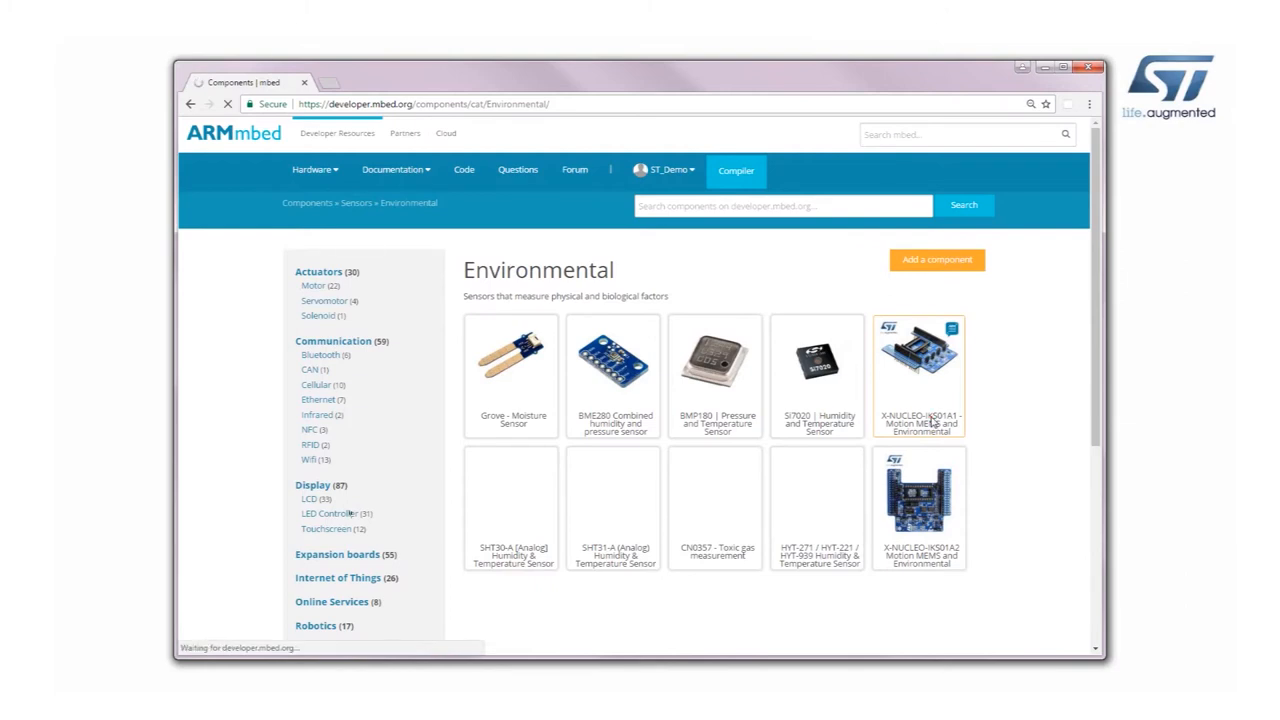
{"action": "left_click", "coordinate": [918, 375]}
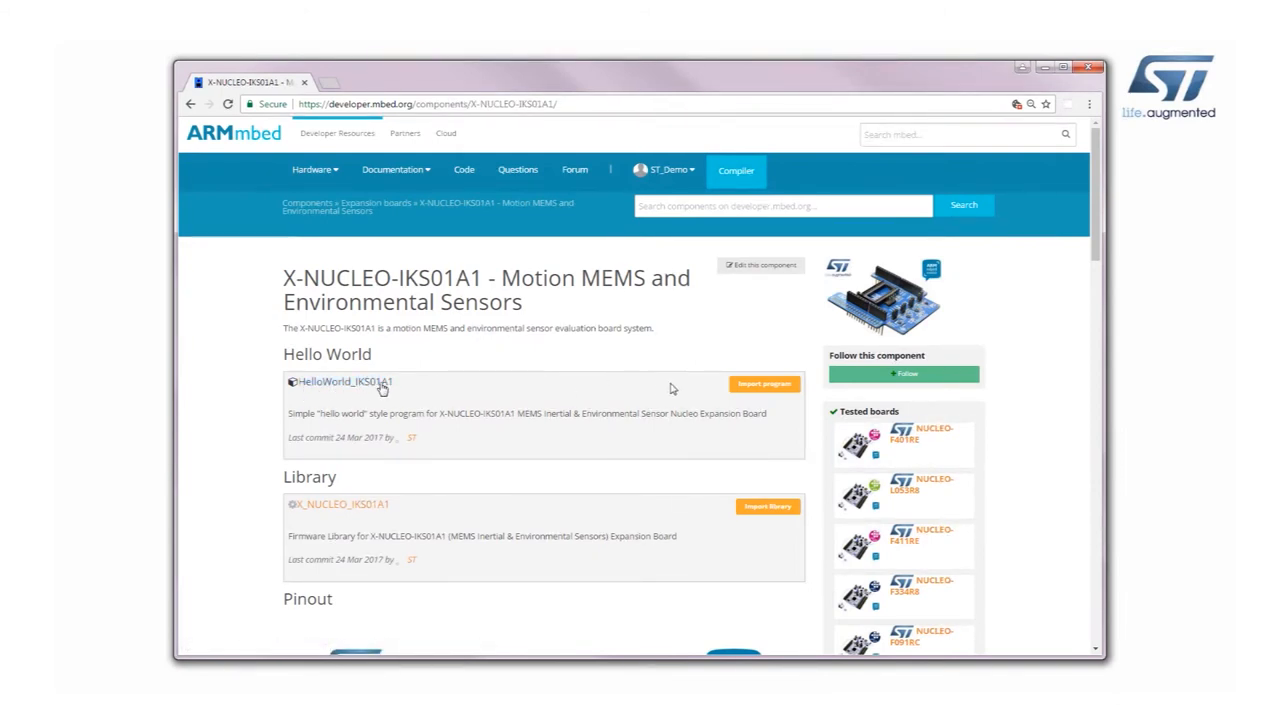
Step: Import HelloWorld_IKS01A1 into the mbed Online Compiler, opening main.cpp
{"action": "left_click", "coordinate": [764, 384]}
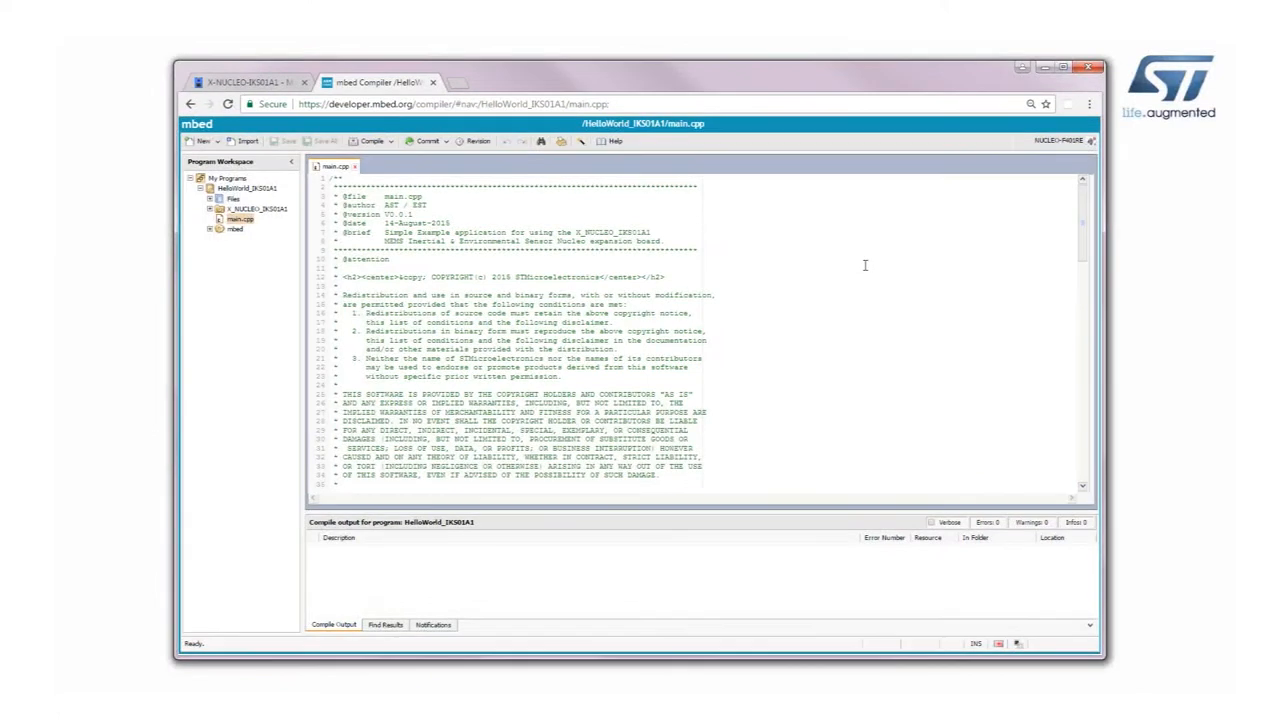
Step: Compile and save HelloWorld_IKS01A1_NUCLEO_F401RE.bin to the NODE_F401RE (G:) drive
{"action": "left_click", "coordinate": [372, 141]}
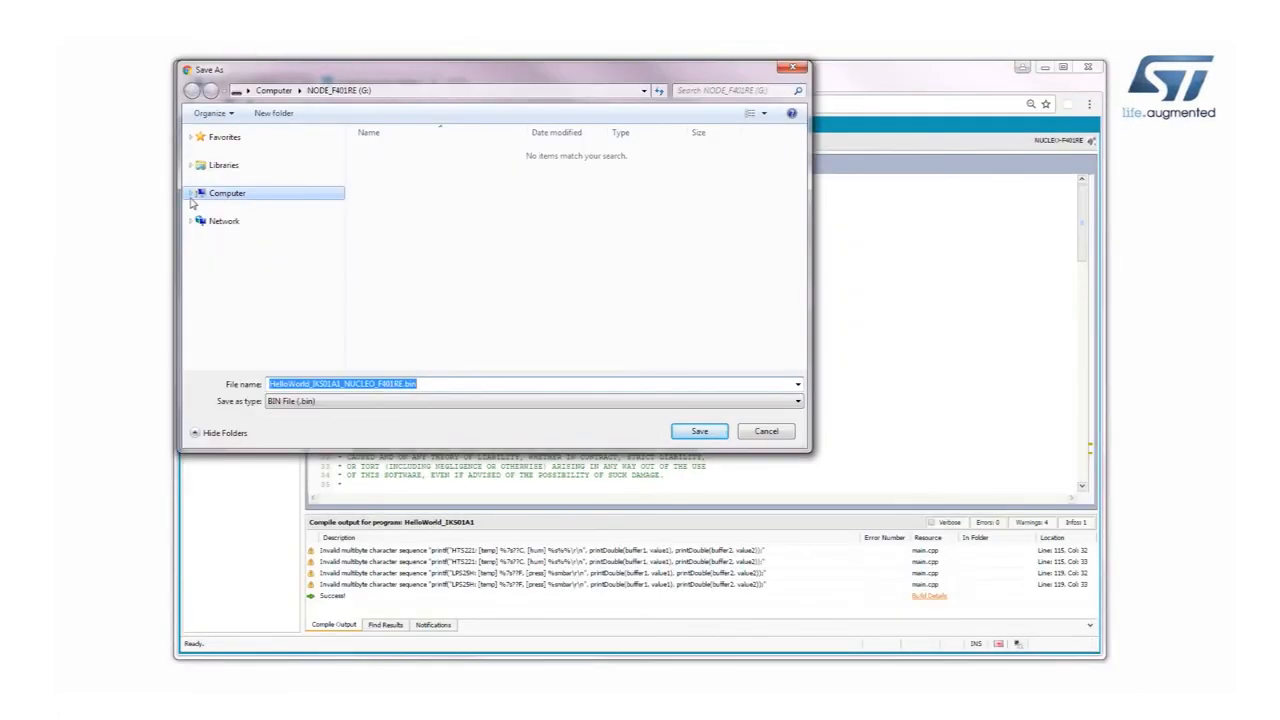
{"action": "left_click", "coordinate": [191, 193]}
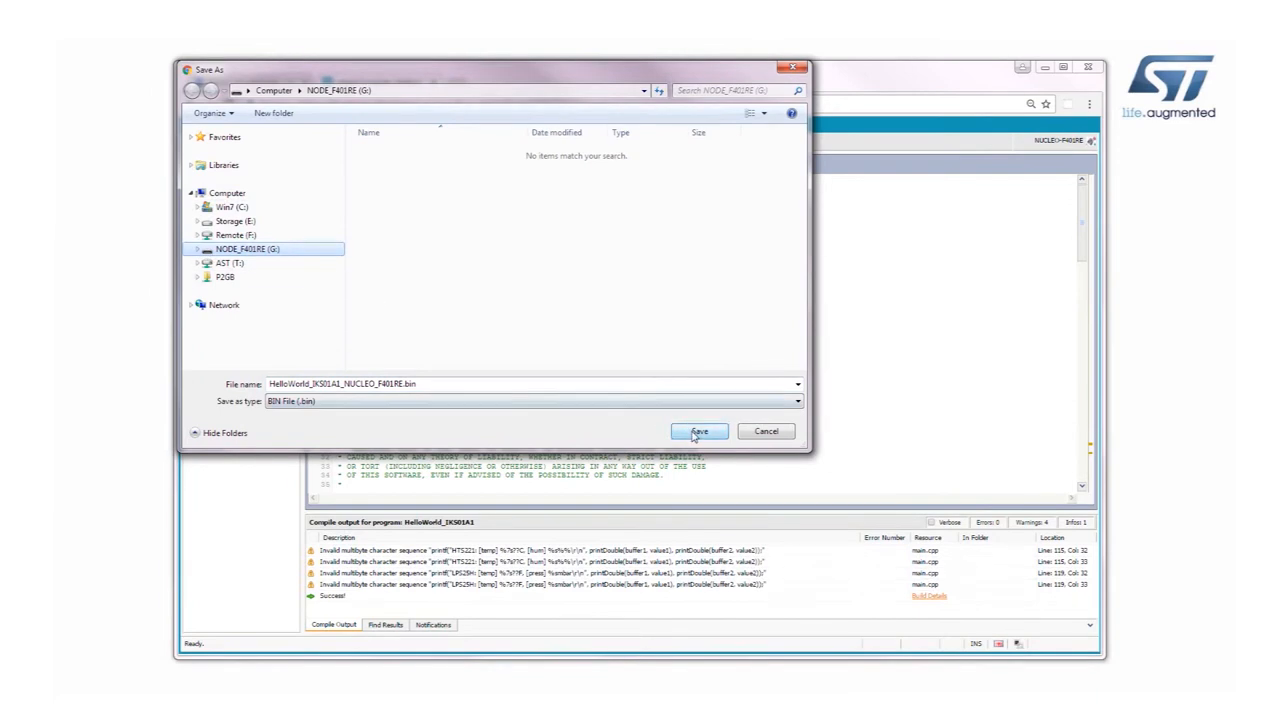
{"action": "left_click", "coordinate": [698, 431]}
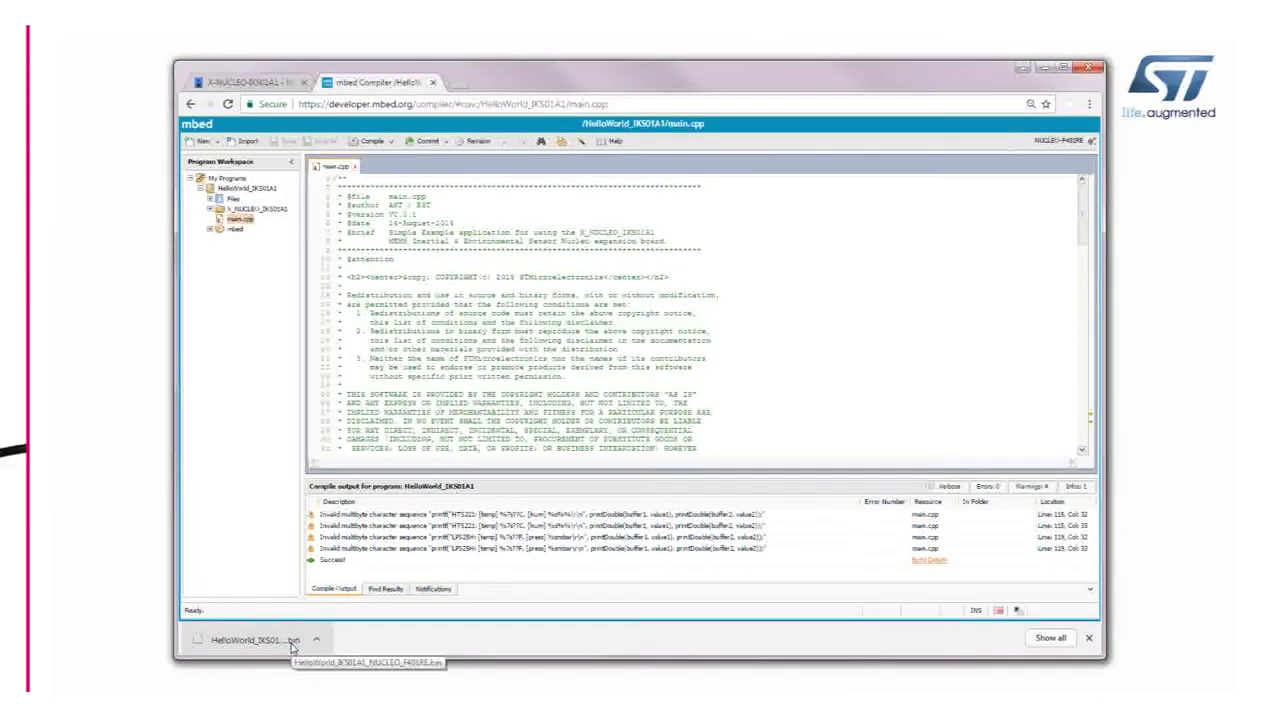